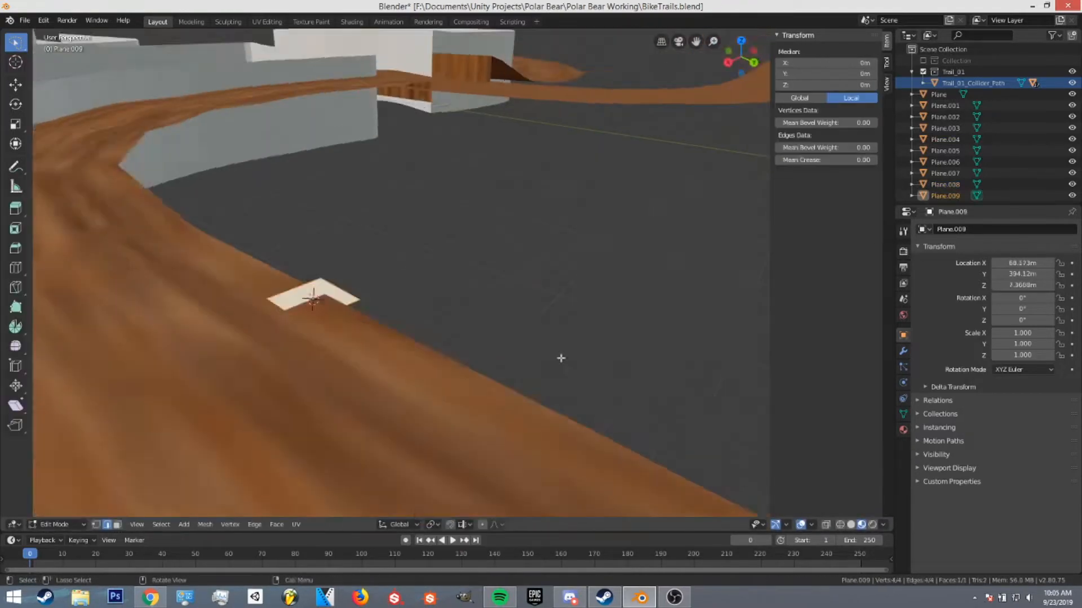
- Extrude the collider wall's end edge along the trail and exit Edit Mode
key(e)
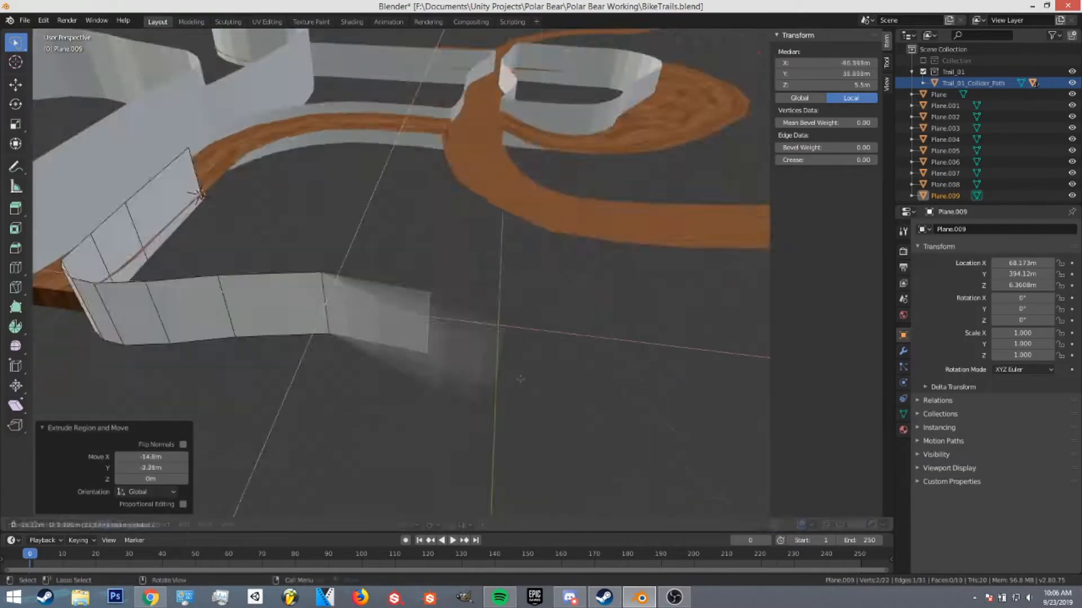
key(Tab)
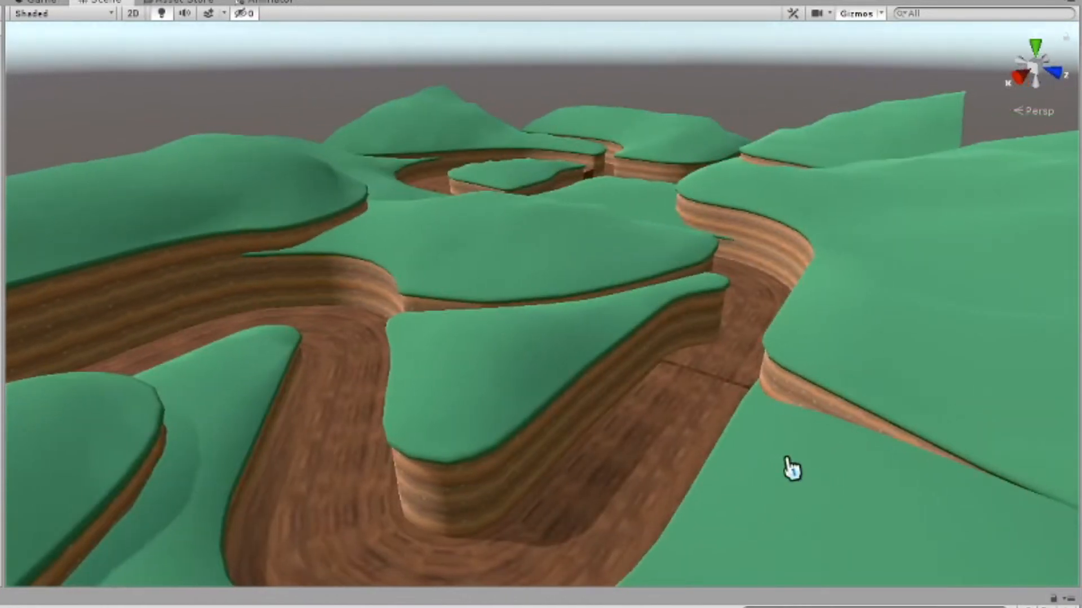
mouse_move(722, 490)
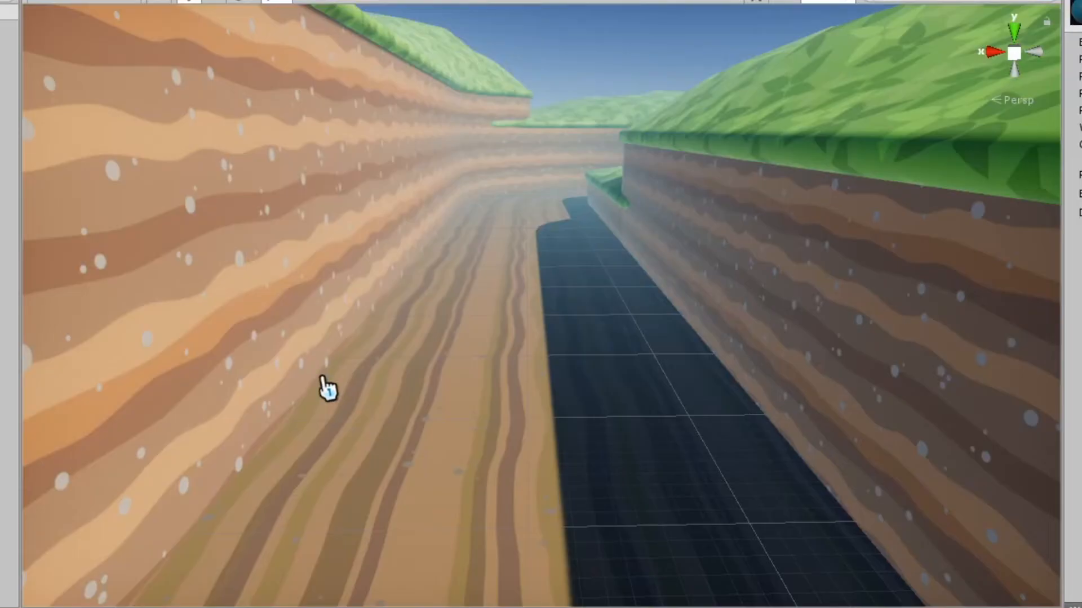
mouse_move(492, 369)
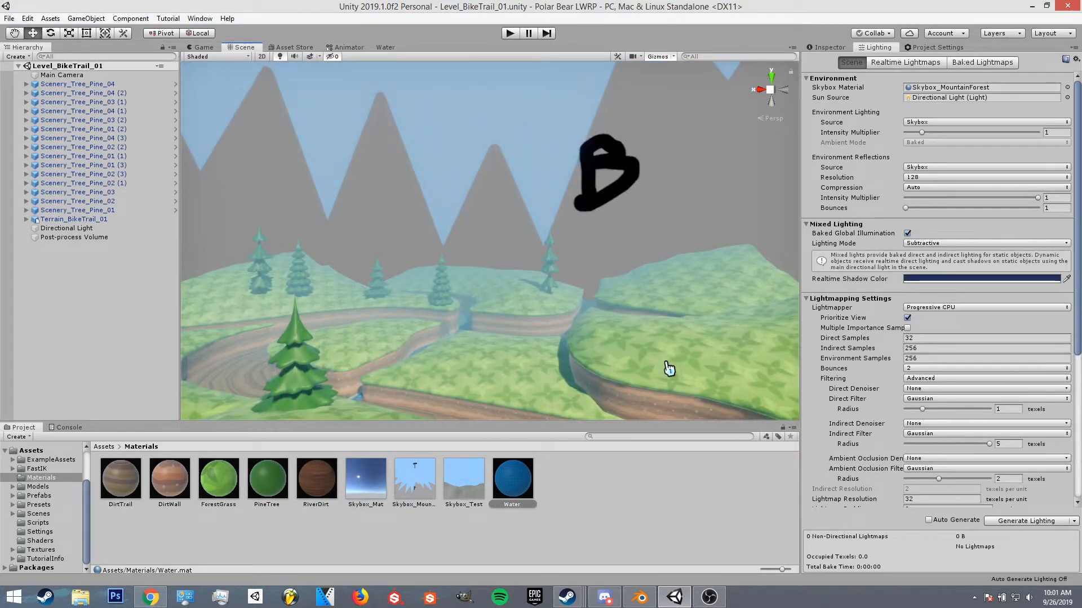
mouse_move(617, 486)
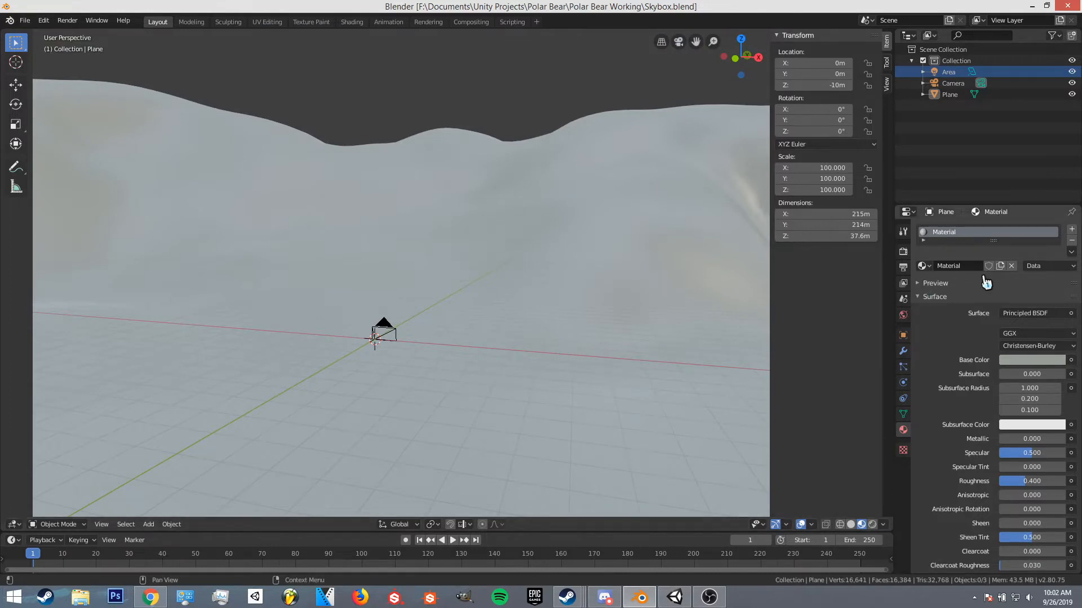
mouse_move(800, 267)
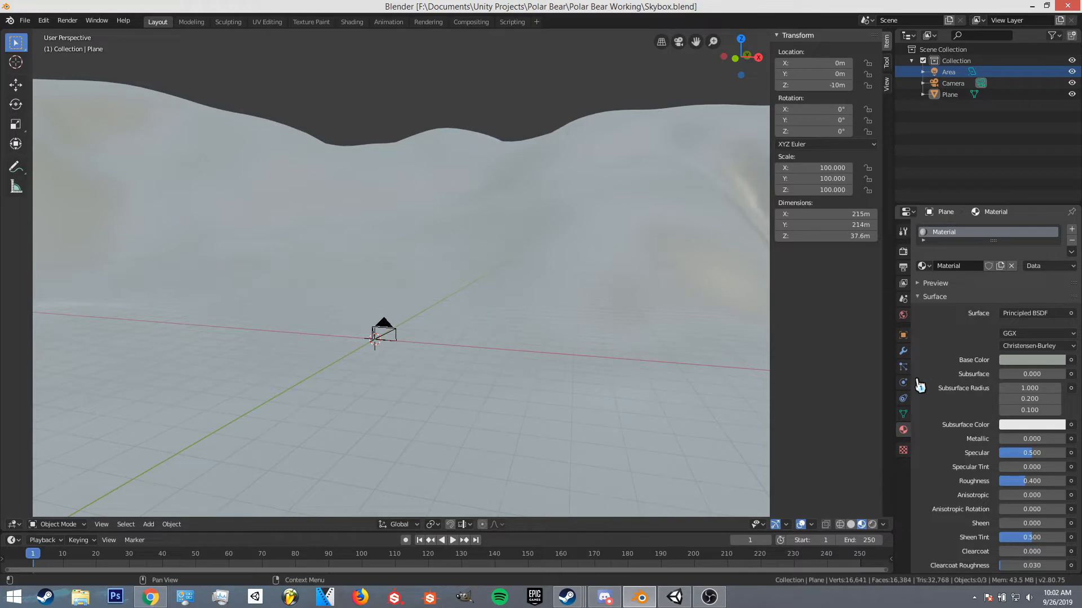
mouse_move(919, 417)
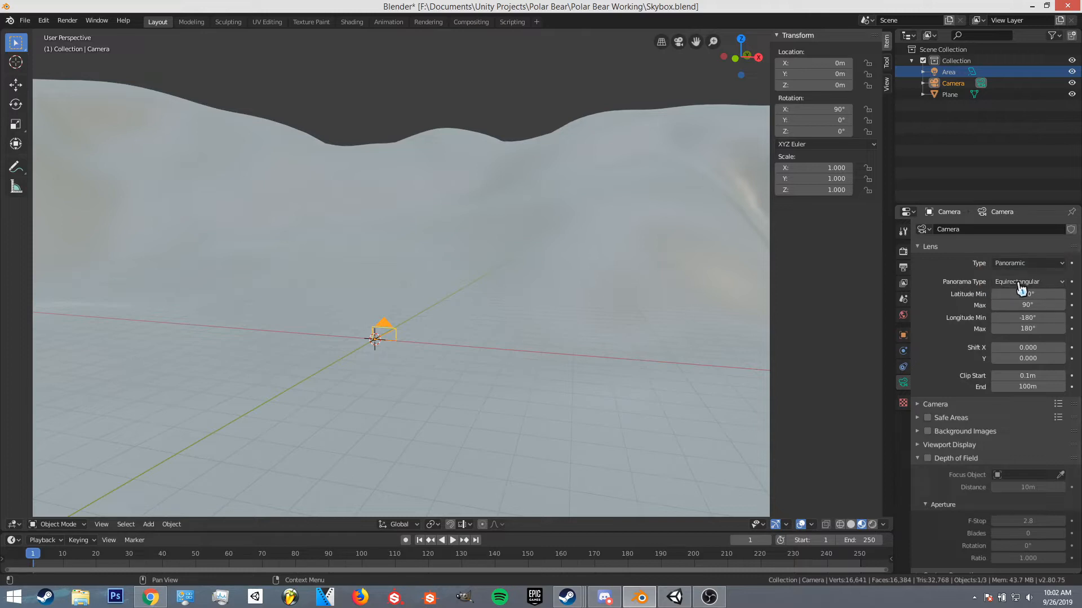
click(1027, 294)
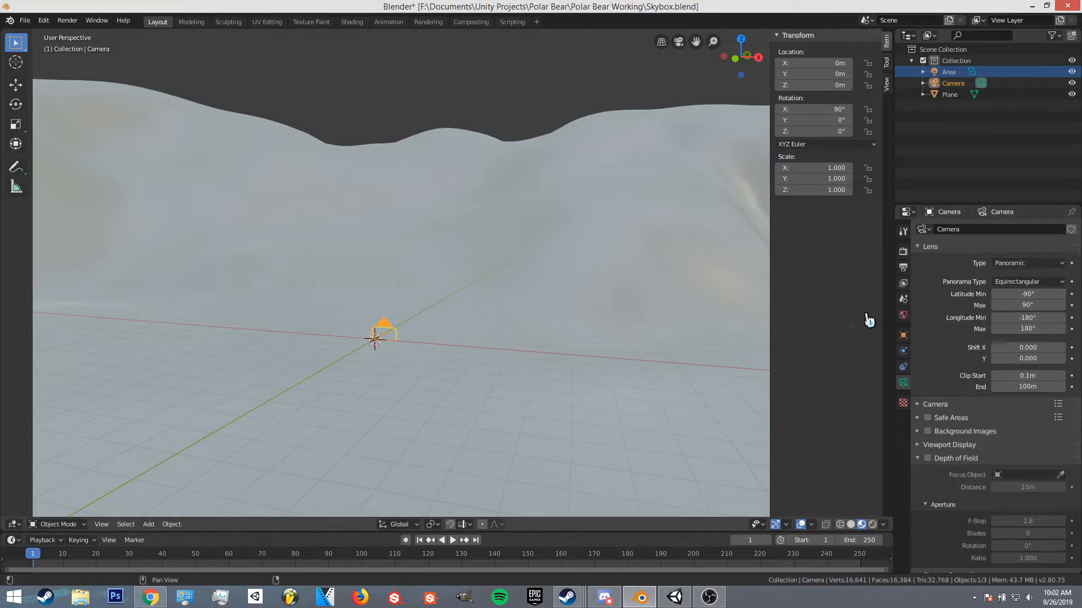
mouse_move(675, 310)
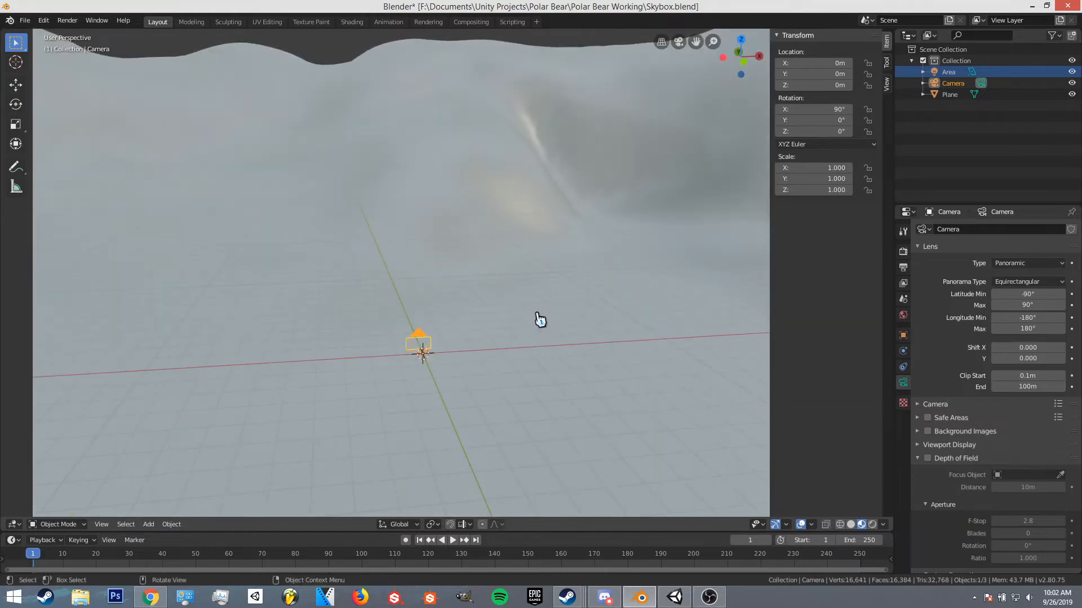
mouse_move(563, 324)
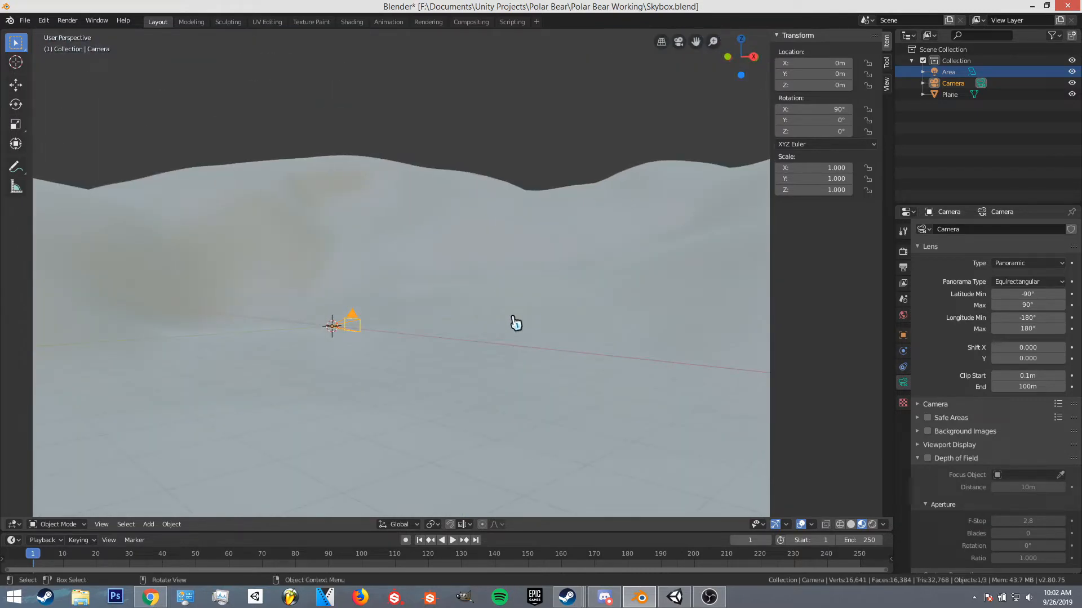
mouse_move(421, 317)
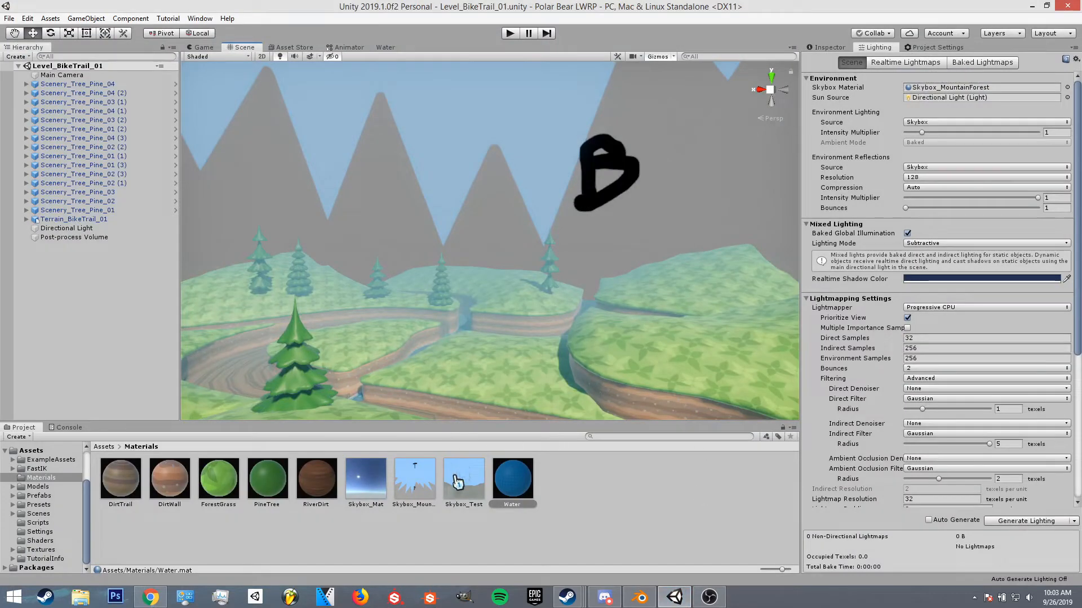
click(463, 477)
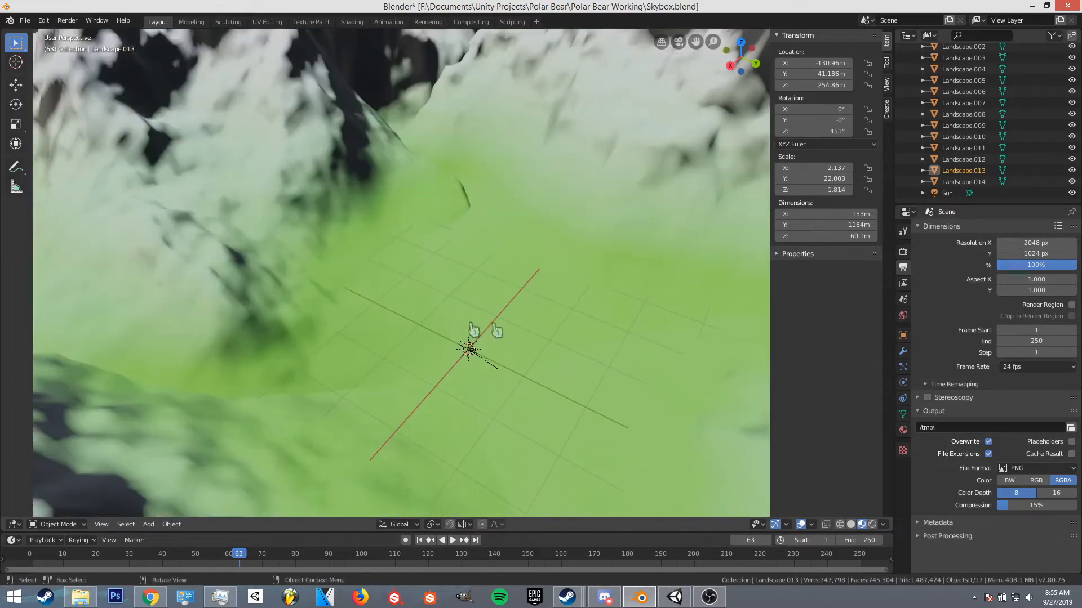
mouse_move(504, 371)
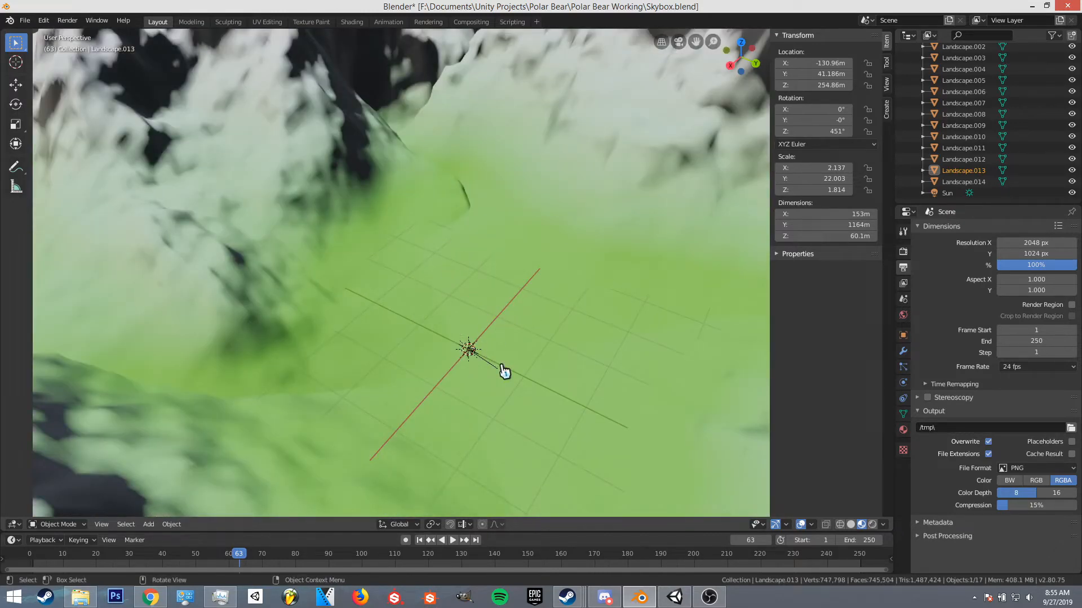
mouse_move(486, 418)
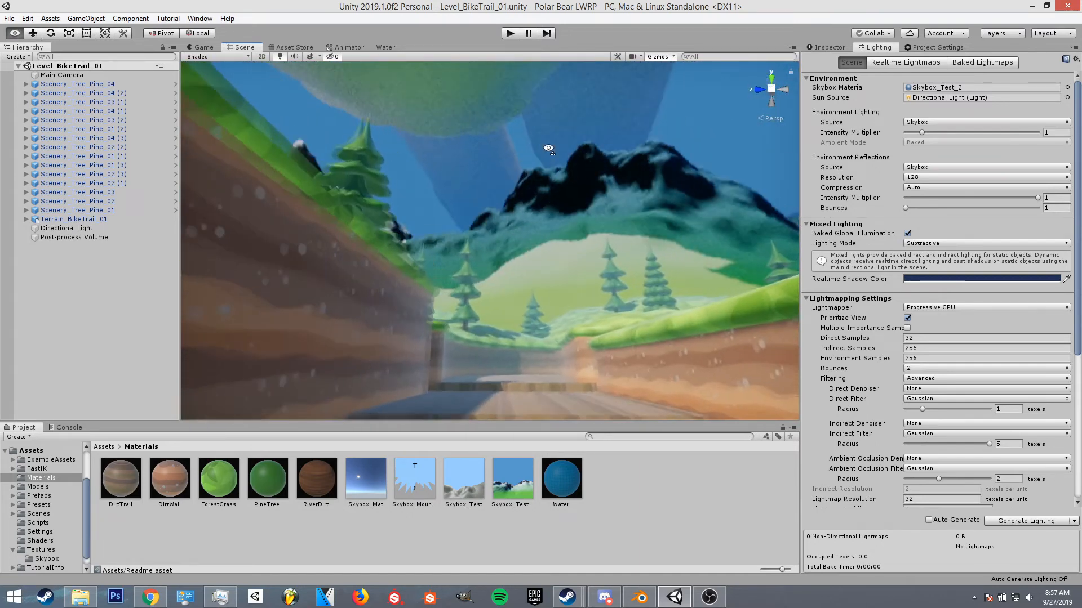
mouse_move(673, 596)
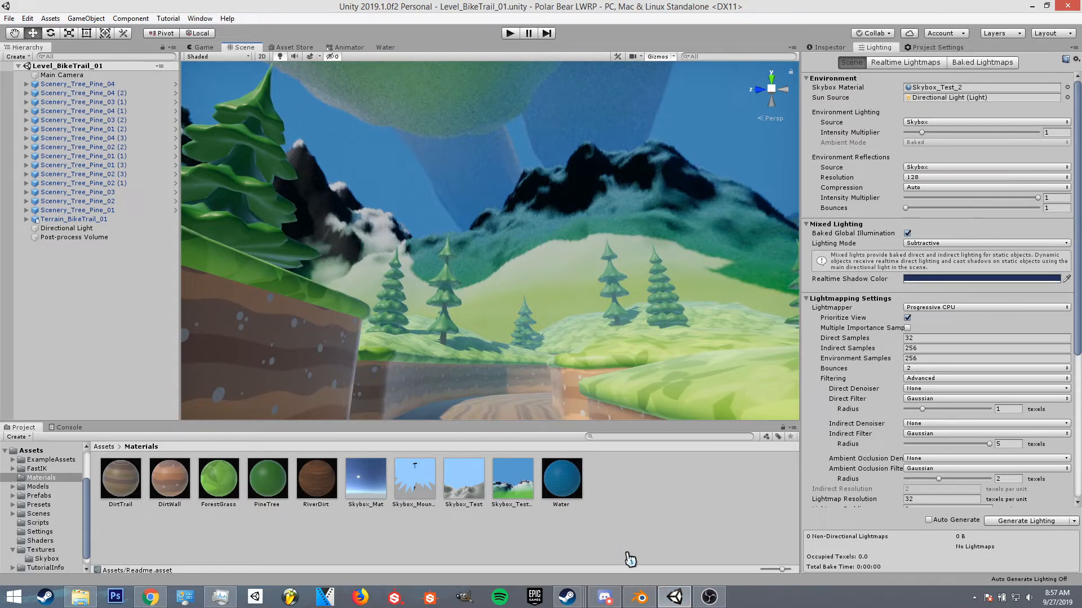
click(637, 596)
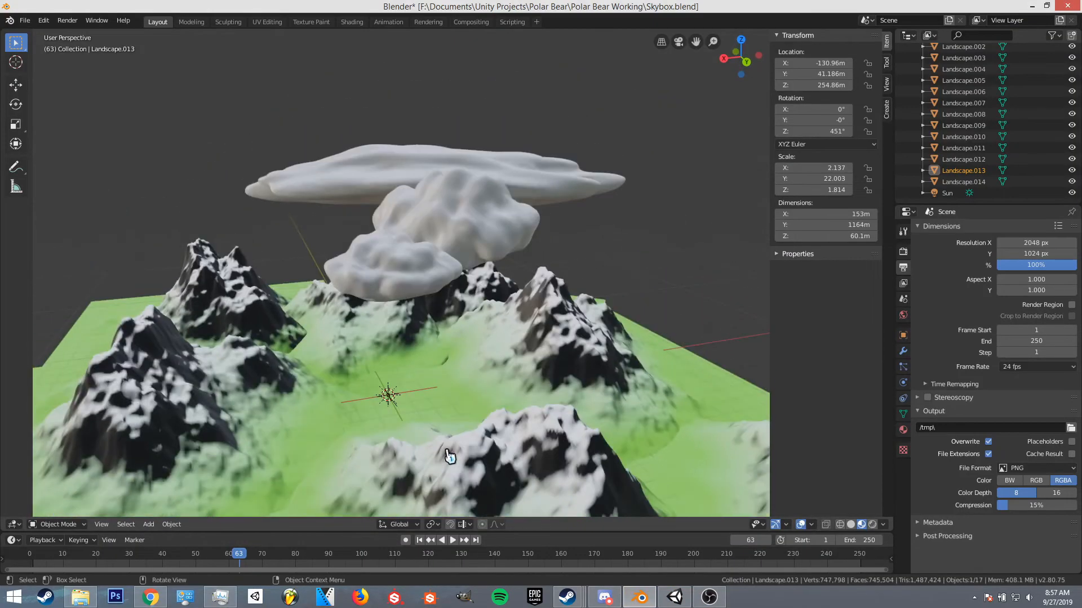
mouse_move(439, 433)
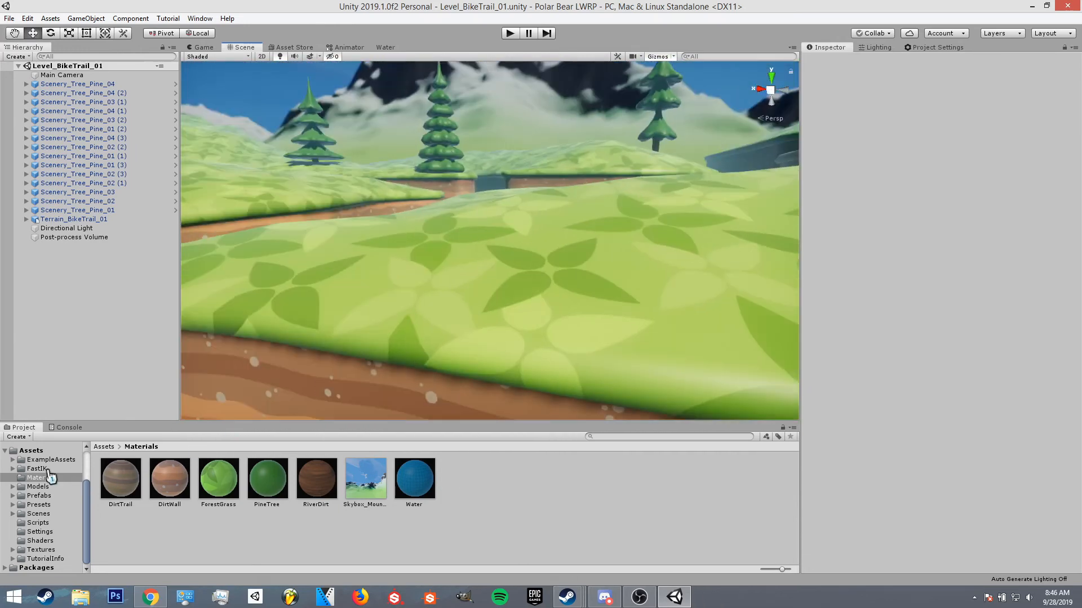
- Inspect the mountain valley skybox material, then select Skybox_MountainValley_Day in Assets/Textures/Skybox
click(365, 476)
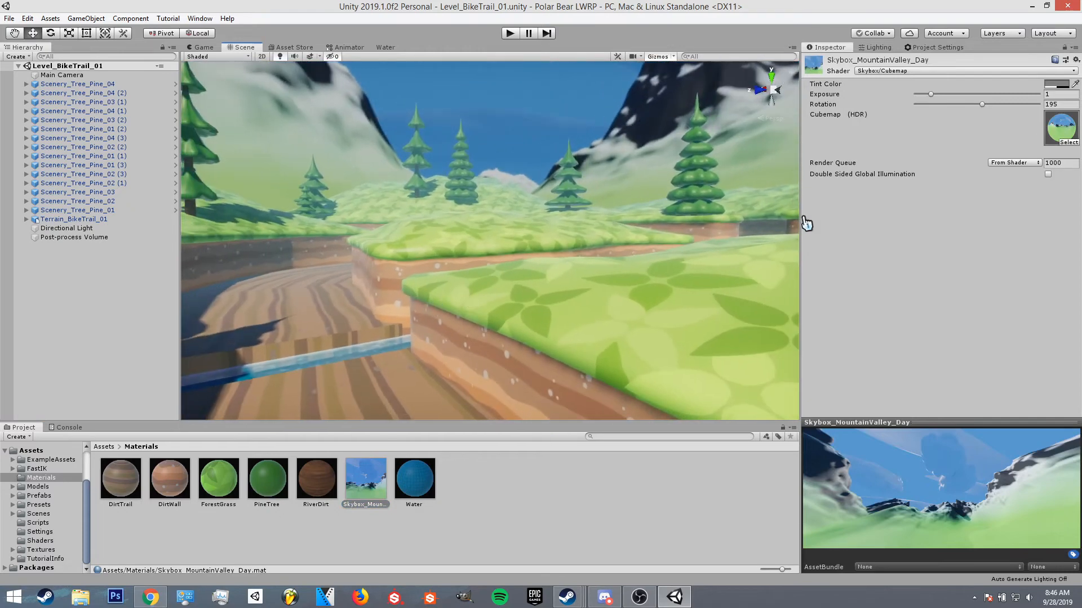
mouse_move(927, 78)
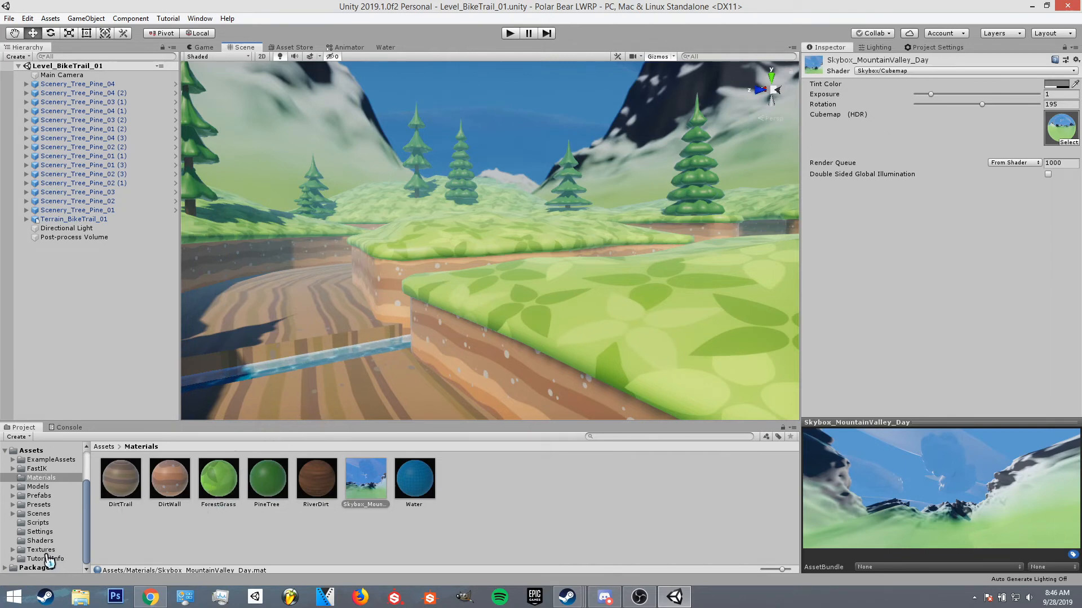
click(46, 559)
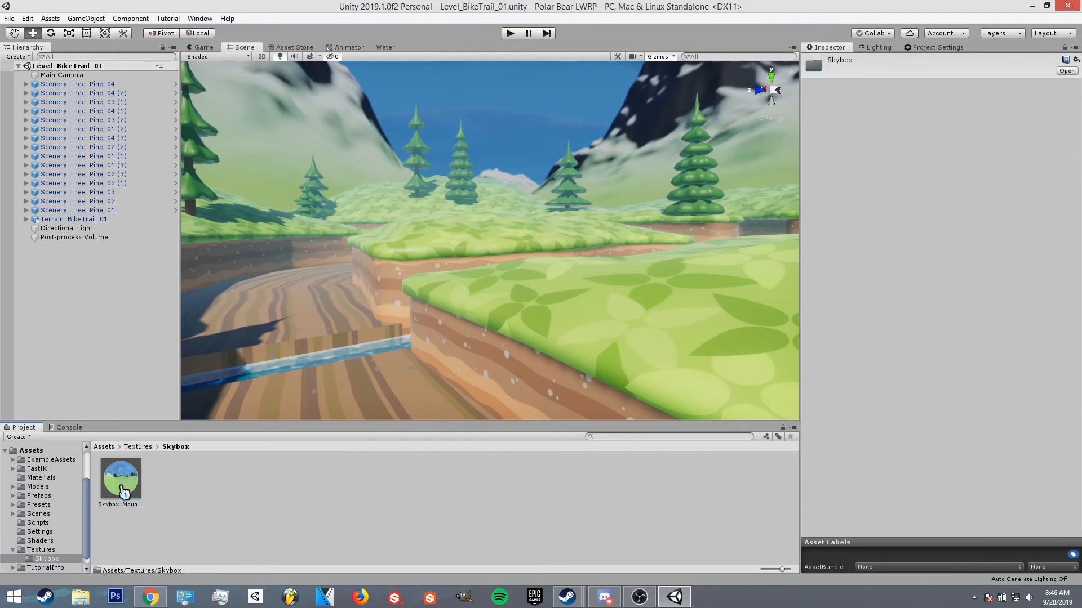
click(119, 479)
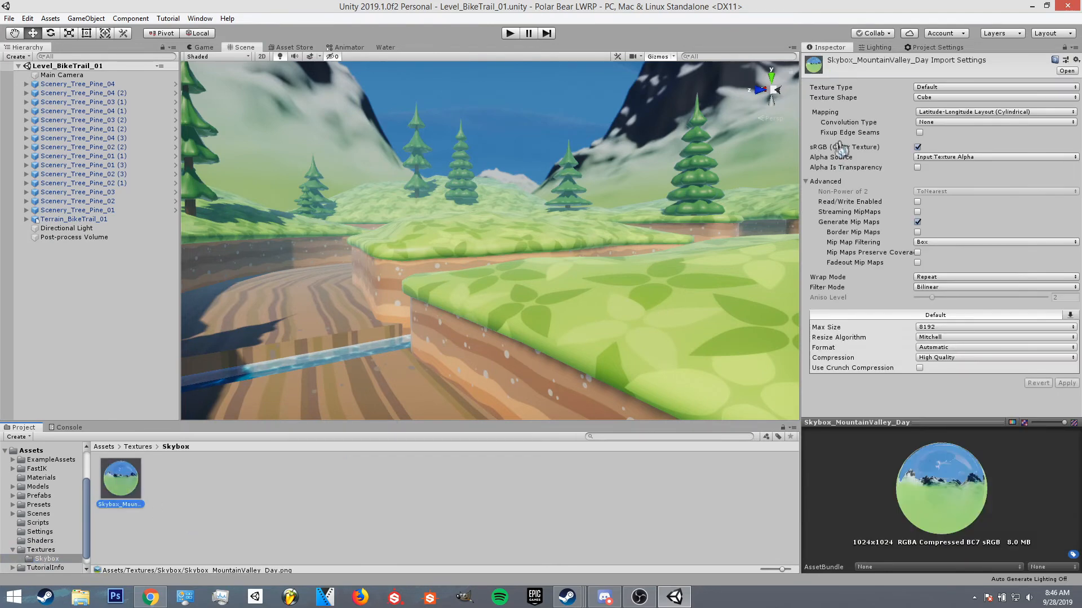
mouse_move(1026, 122)
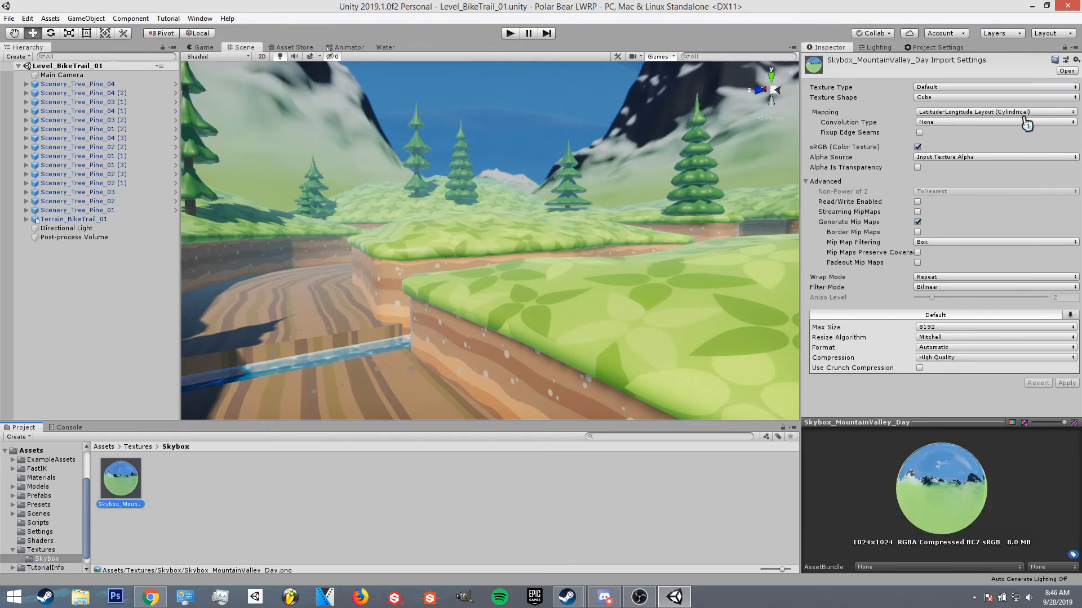